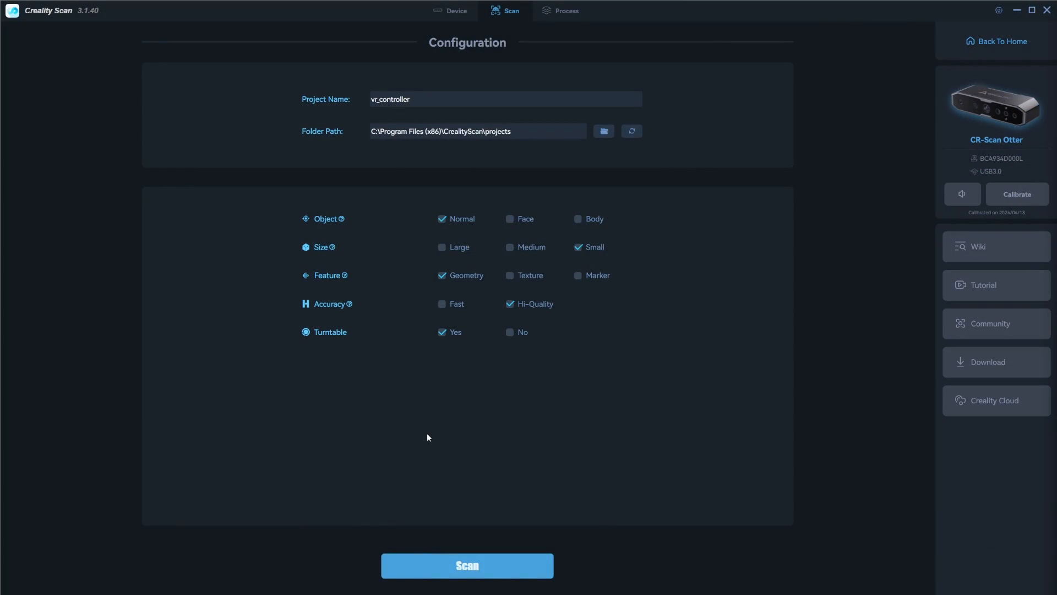
pyautogui.moveTo(82, 19)
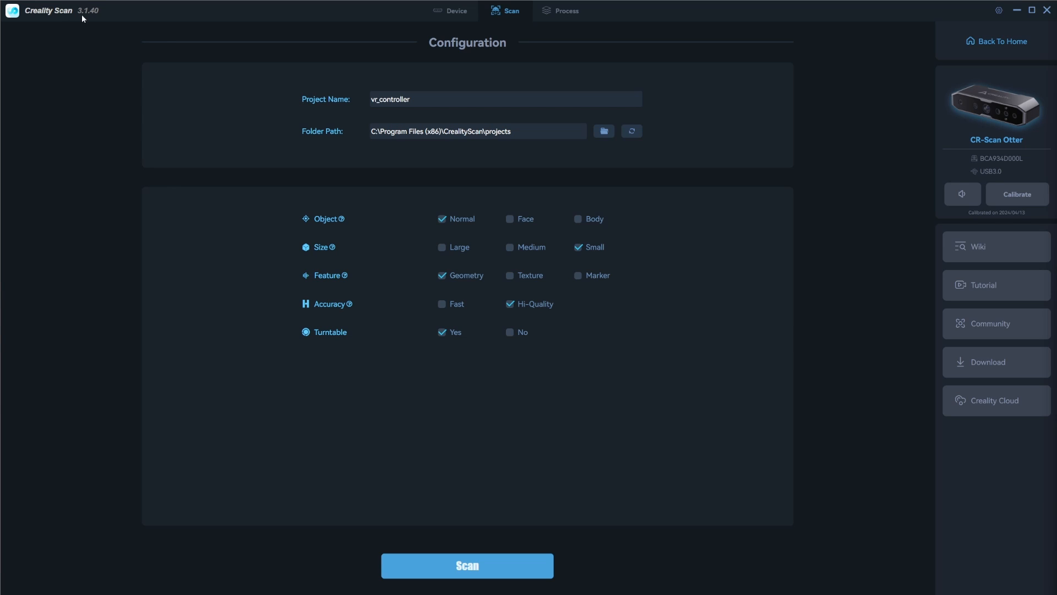
pyautogui.moveTo(96, 29)
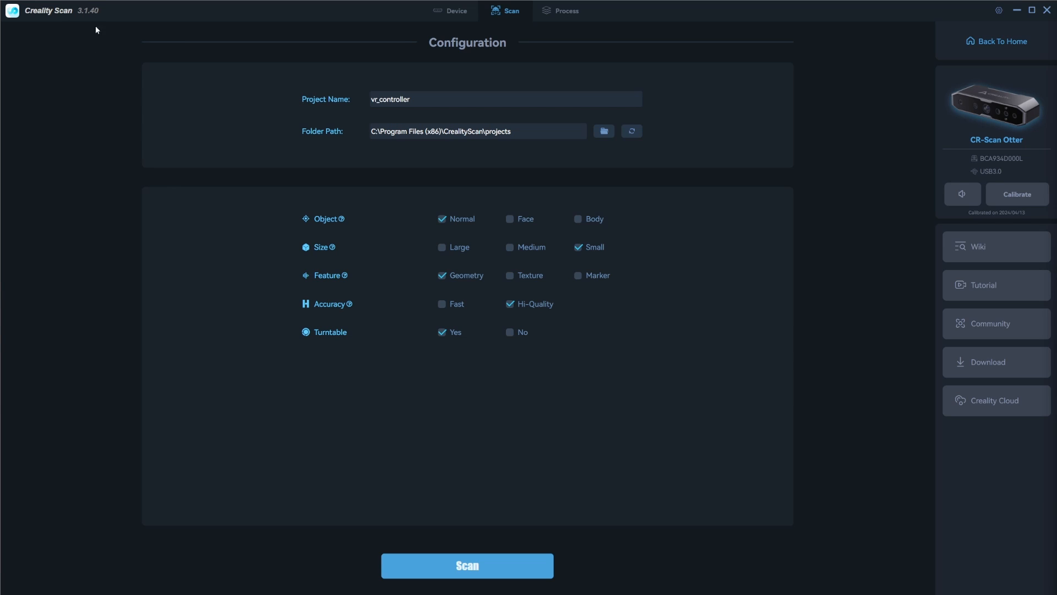
pyautogui.moveTo(468, 298)
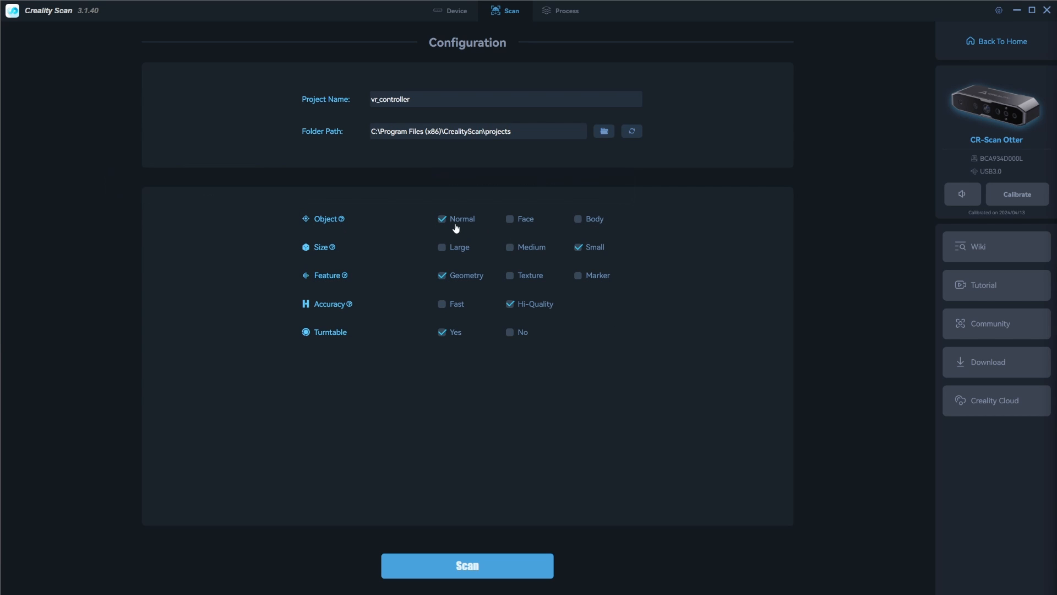
pyautogui.moveTo(596, 253)
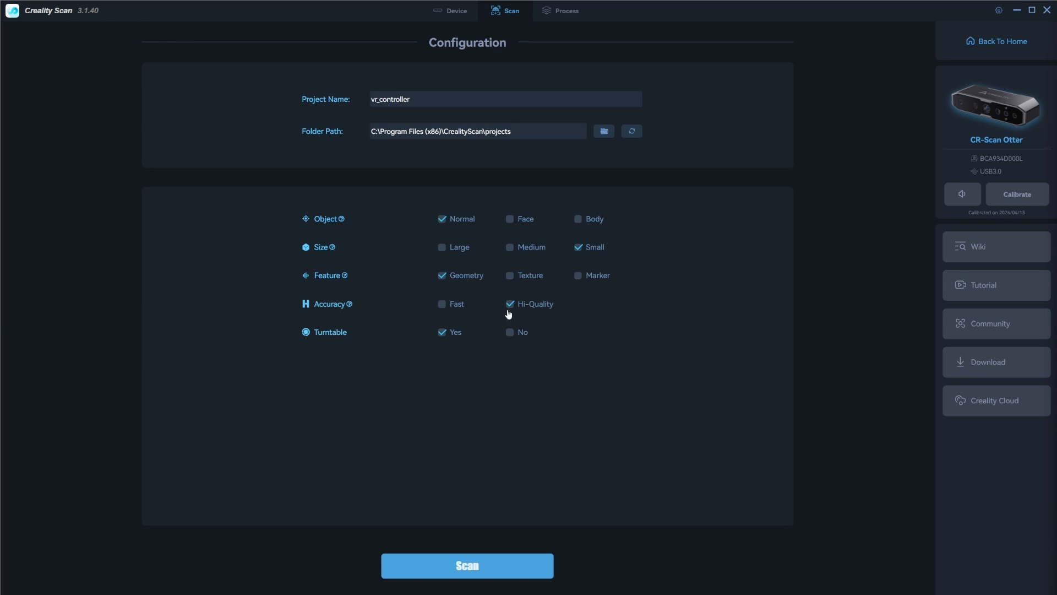
pyautogui.moveTo(534, 312)
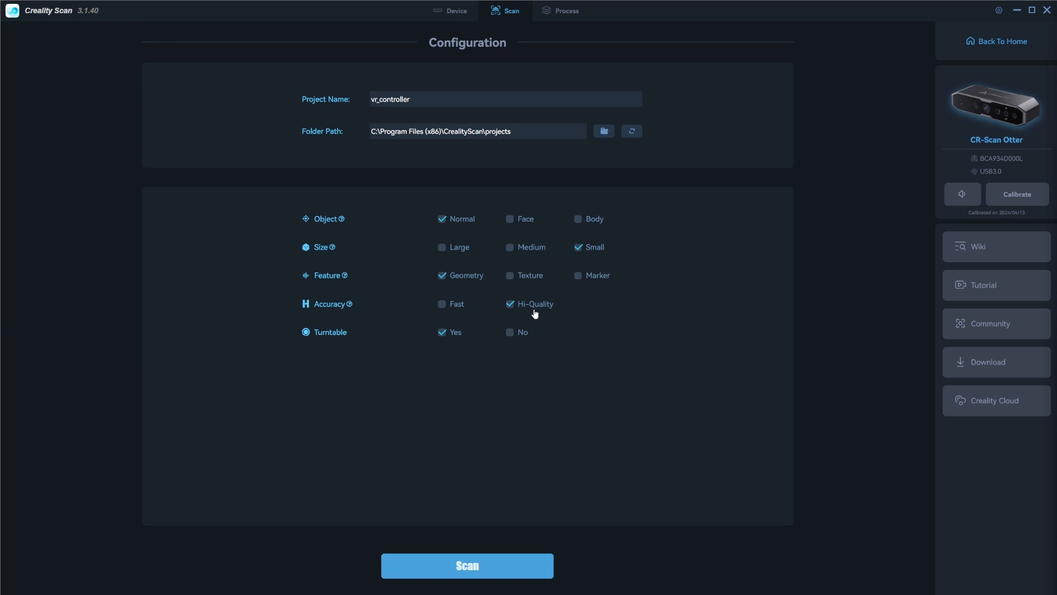
pyautogui.moveTo(443, 331)
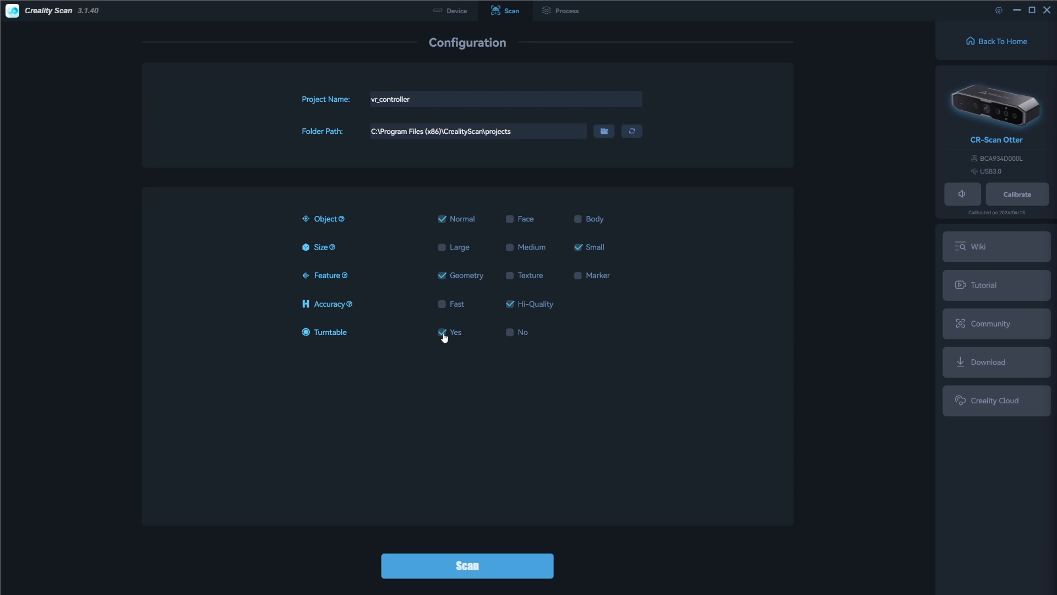
pyautogui.moveTo(453, 353)
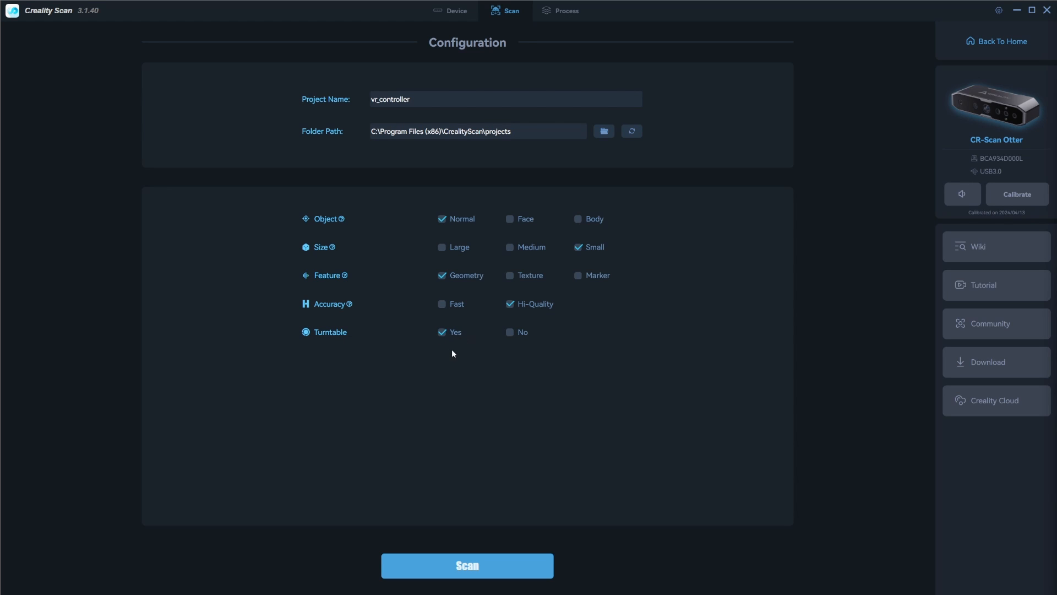
pyautogui.moveTo(471, 383)
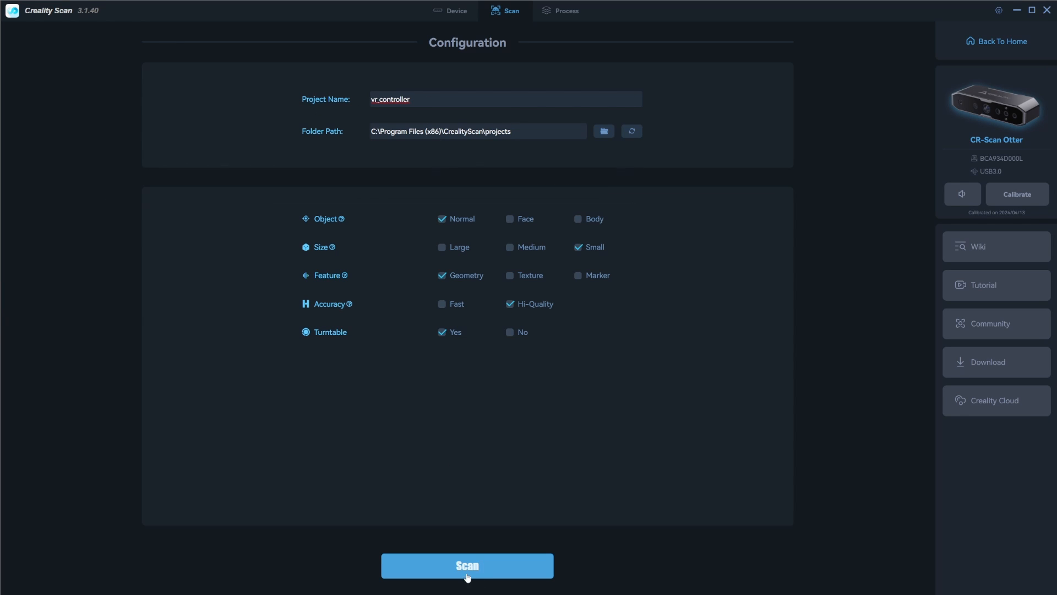
pyautogui.moveTo(983, 183)
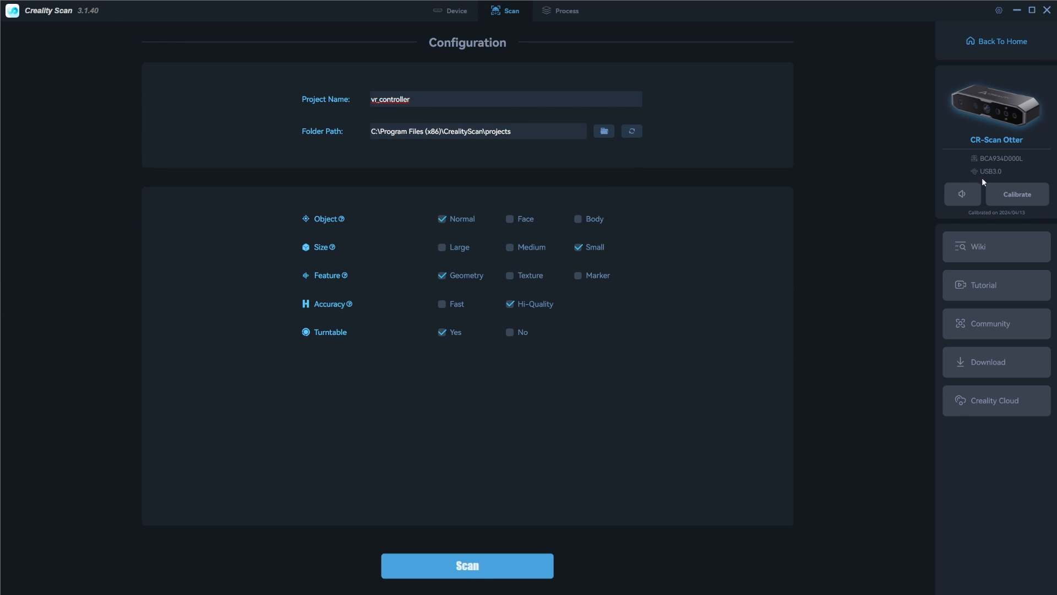
pyautogui.moveTo(993, 160)
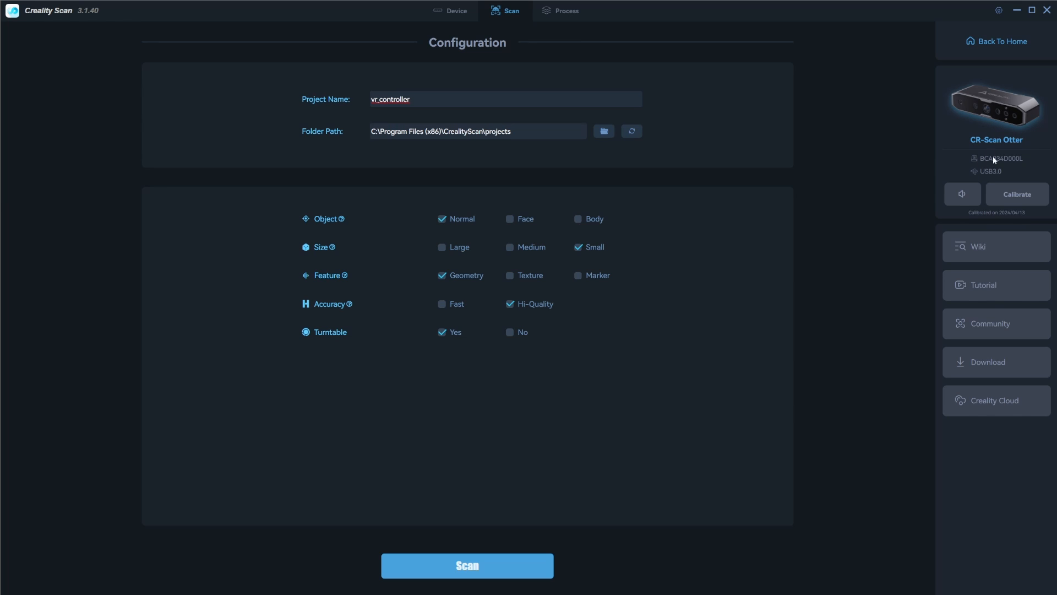
# - Start the live point-cloud preview, toggle the distance bar modes, and use manual IR exposure
pyautogui.click(467, 565)
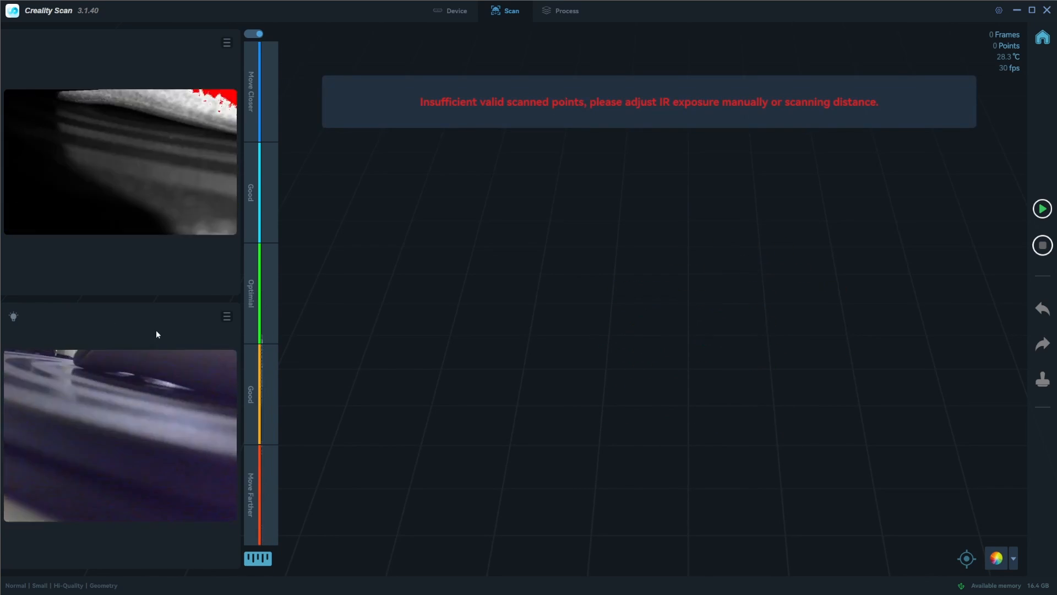
pyautogui.click(1041, 208)
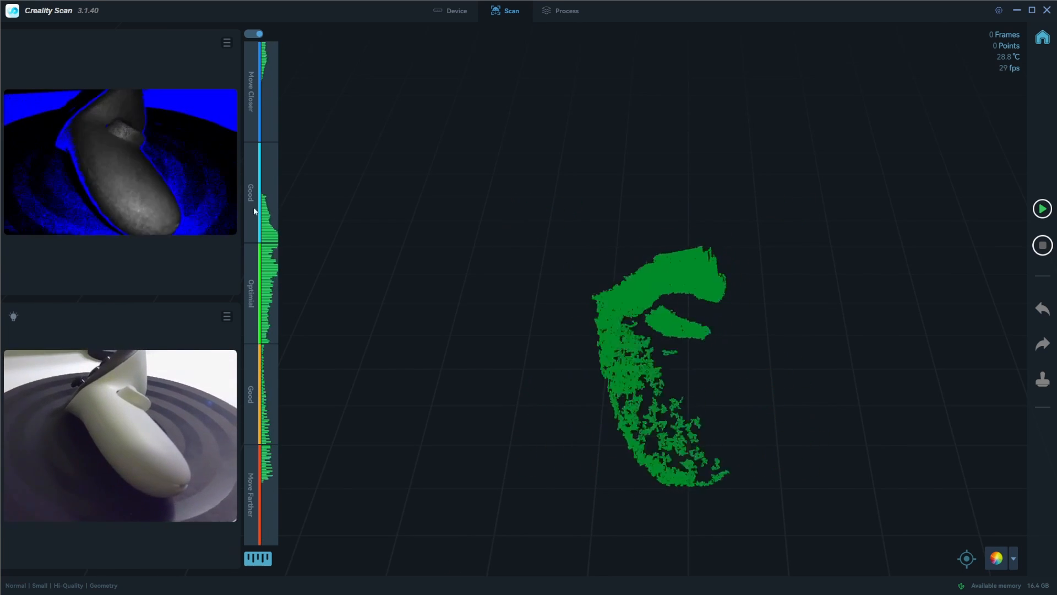
pyautogui.moveTo(254, 33)
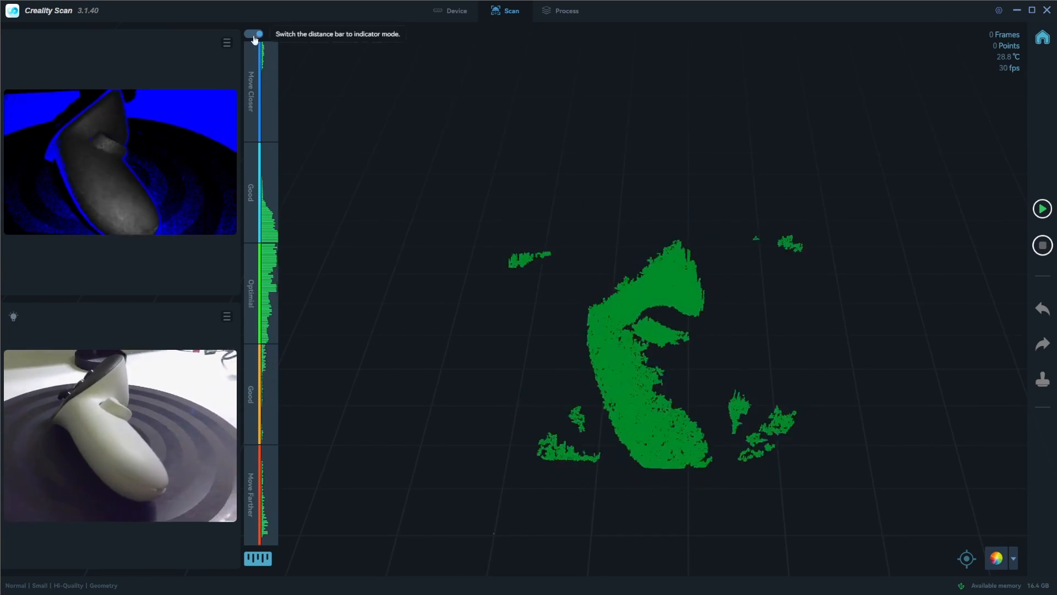
pyautogui.click(255, 33)
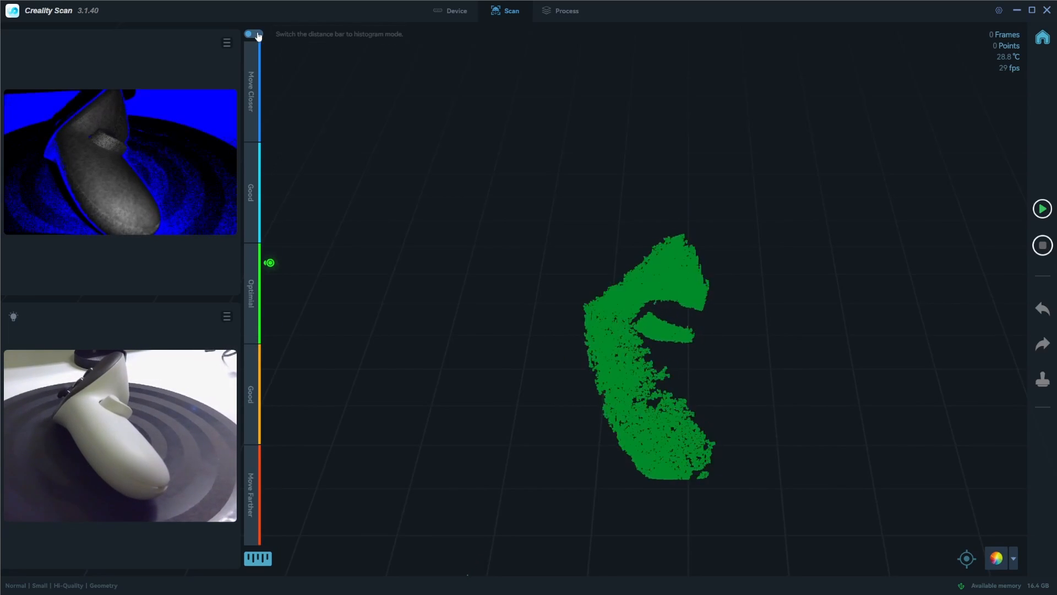
pyautogui.click(253, 33)
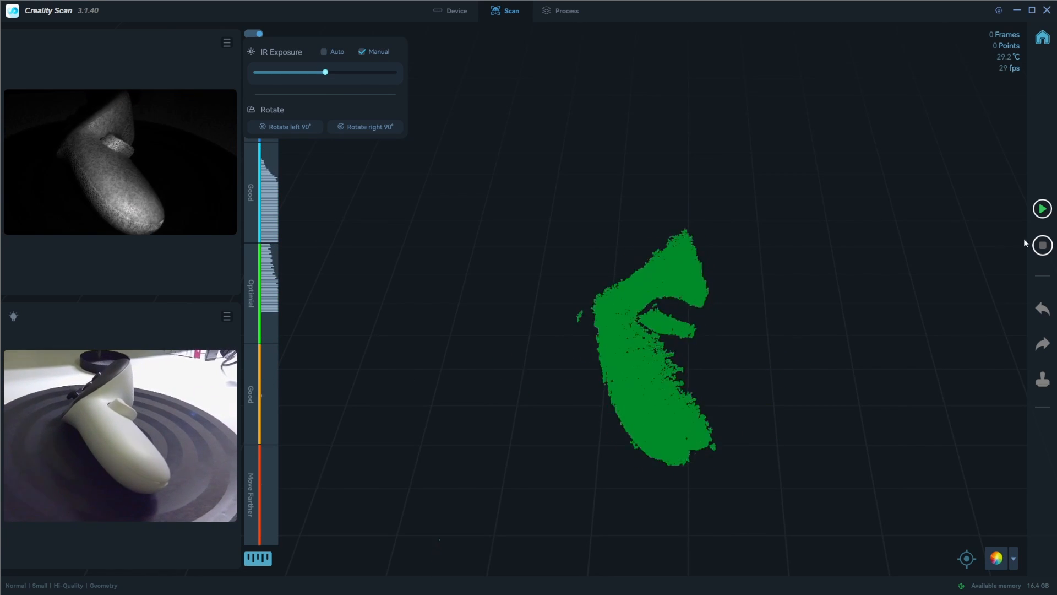
# - Scan the controller's top side on the turntable, pausing at about 1,779 frames
pyautogui.click(1041, 208)
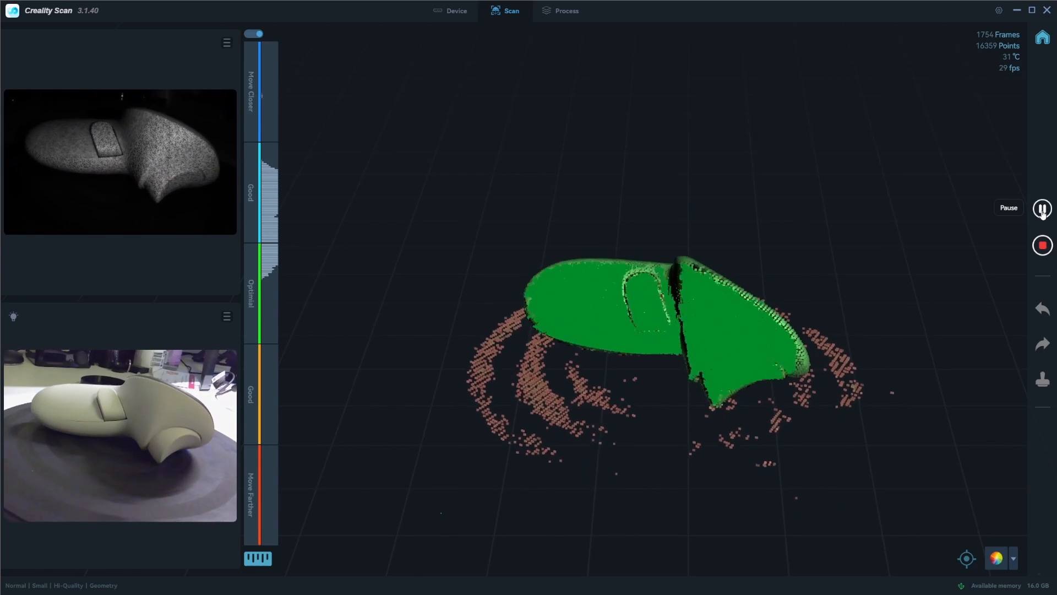
pyautogui.click(1042, 208)
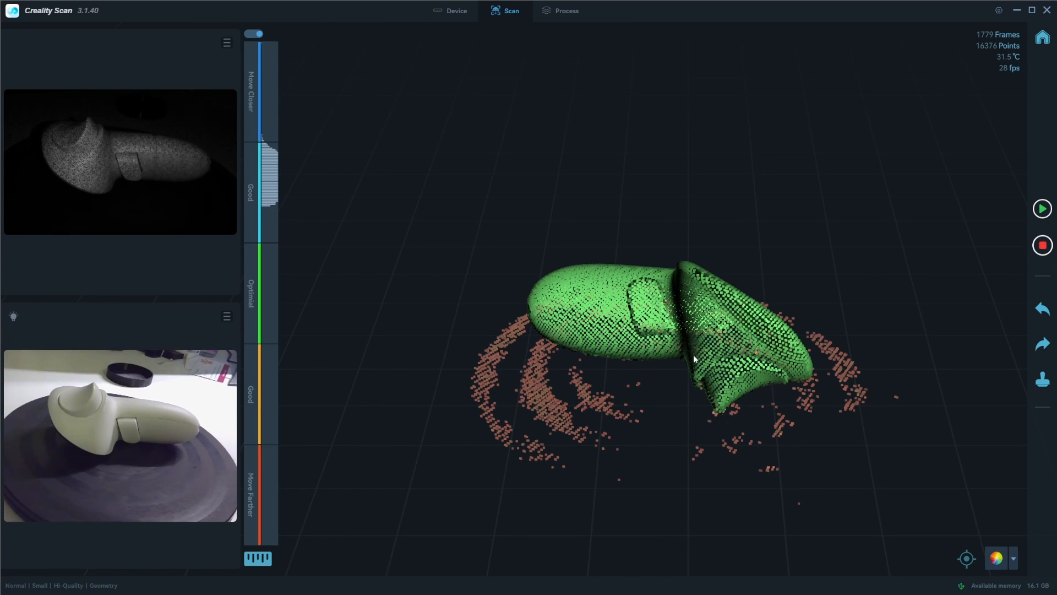
# - Resume scanning the repositioned controller's other side, reaching roughly 4,194 frames
pyautogui.click(1041, 208)
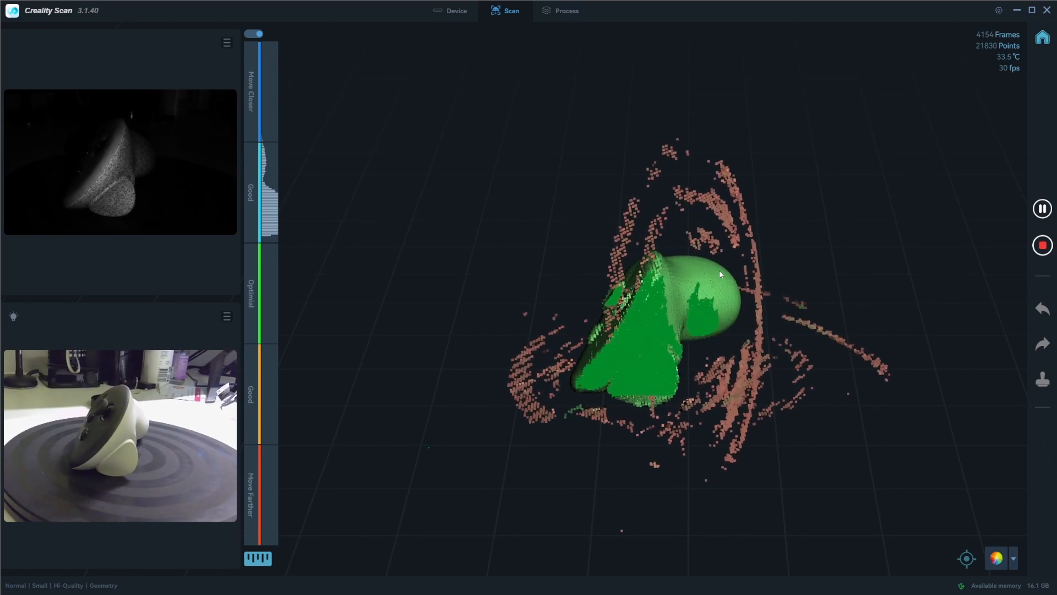
pyautogui.moveTo(1042, 244)
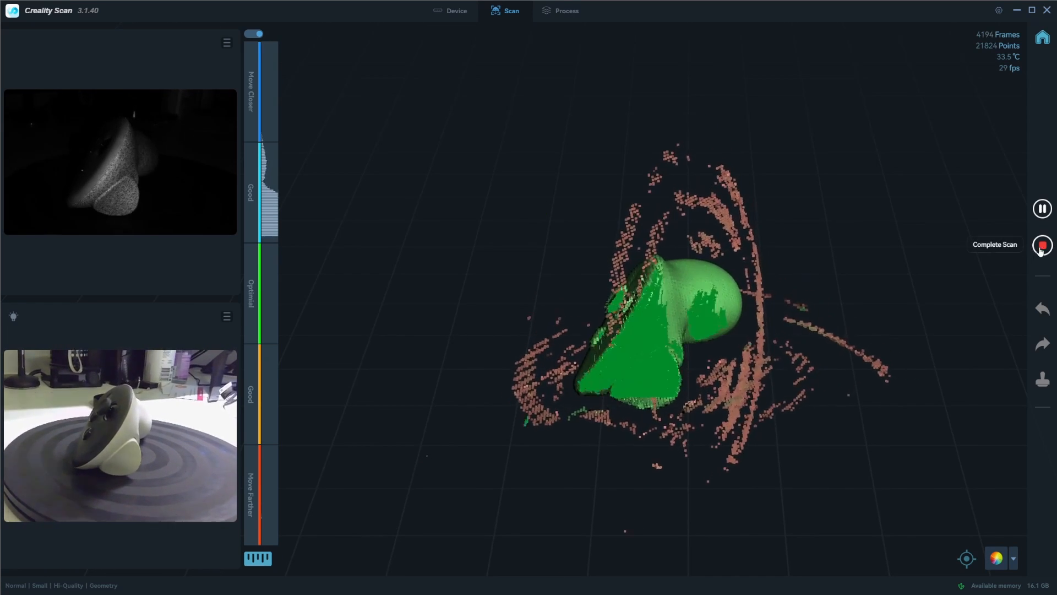
# - Finish the scan and optimize the point cloud manually at 0.15 mm resolution, sensitivity 1
pyautogui.click(1041, 244)
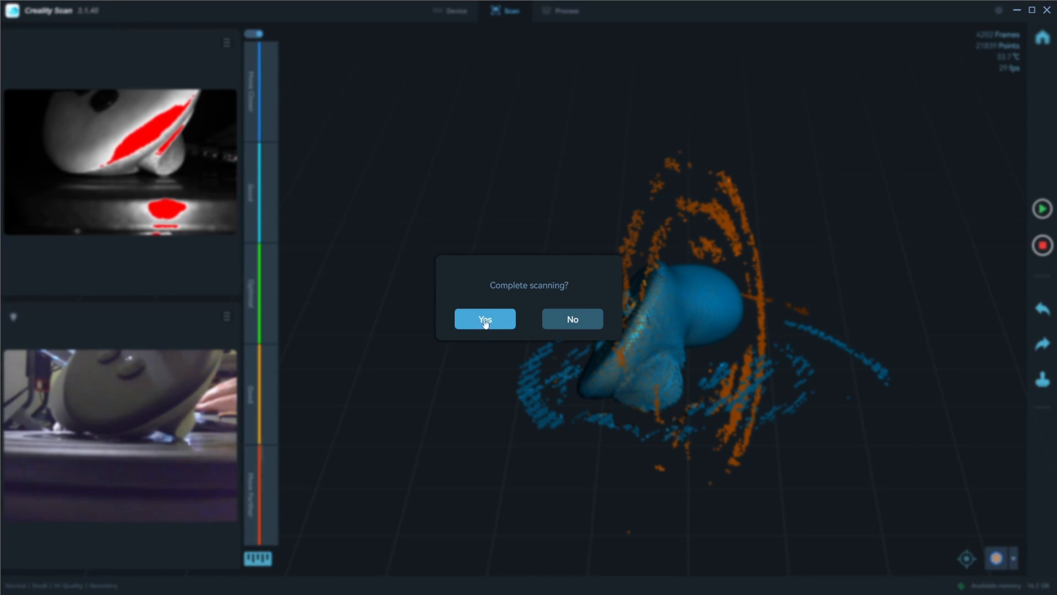
pyautogui.click(484, 319)
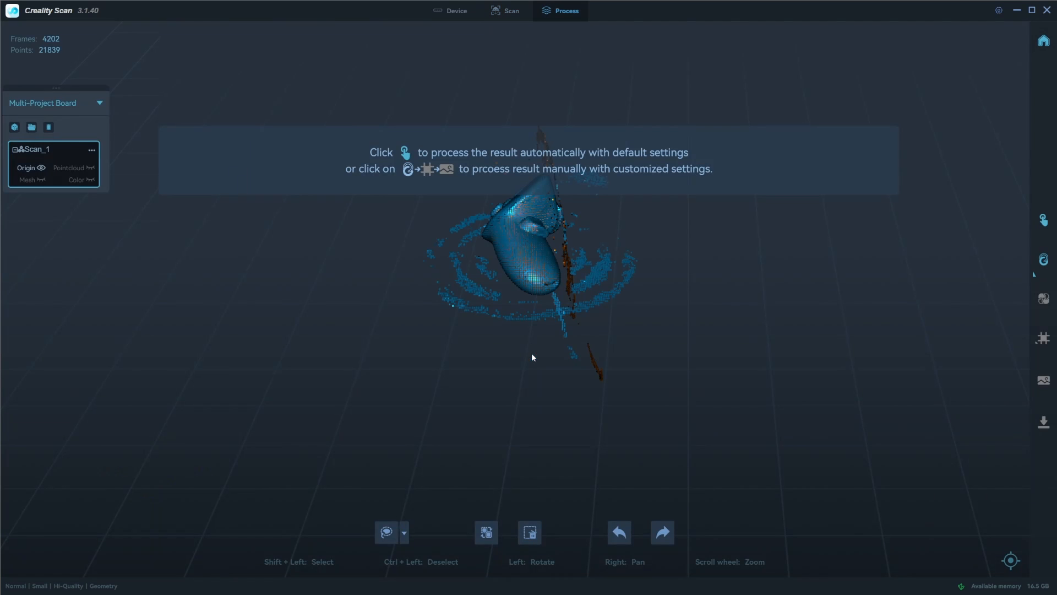
pyautogui.moveTo(790, 258)
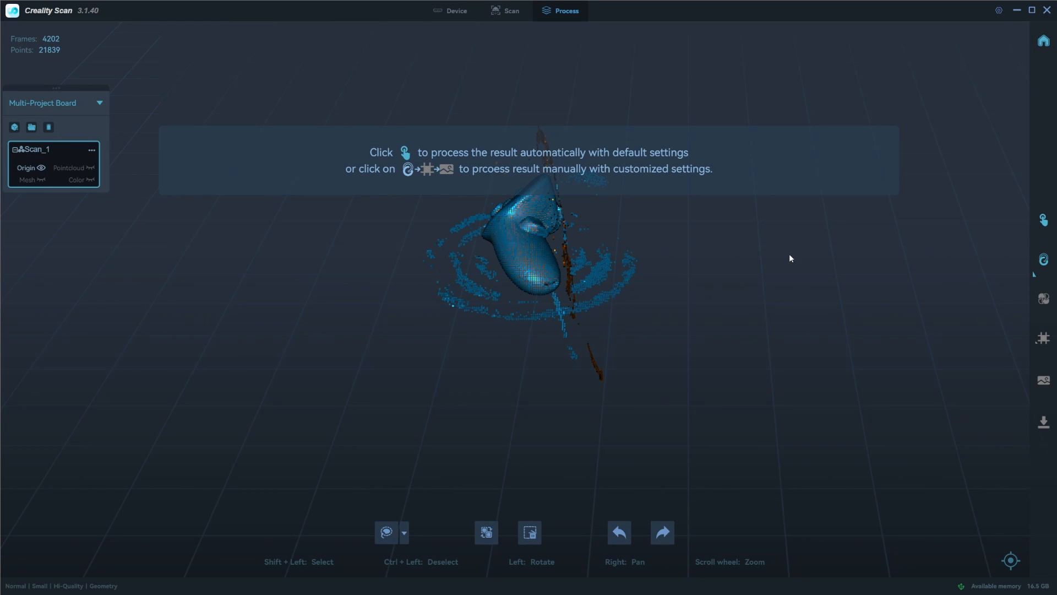
pyautogui.moveTo(1043, 219)
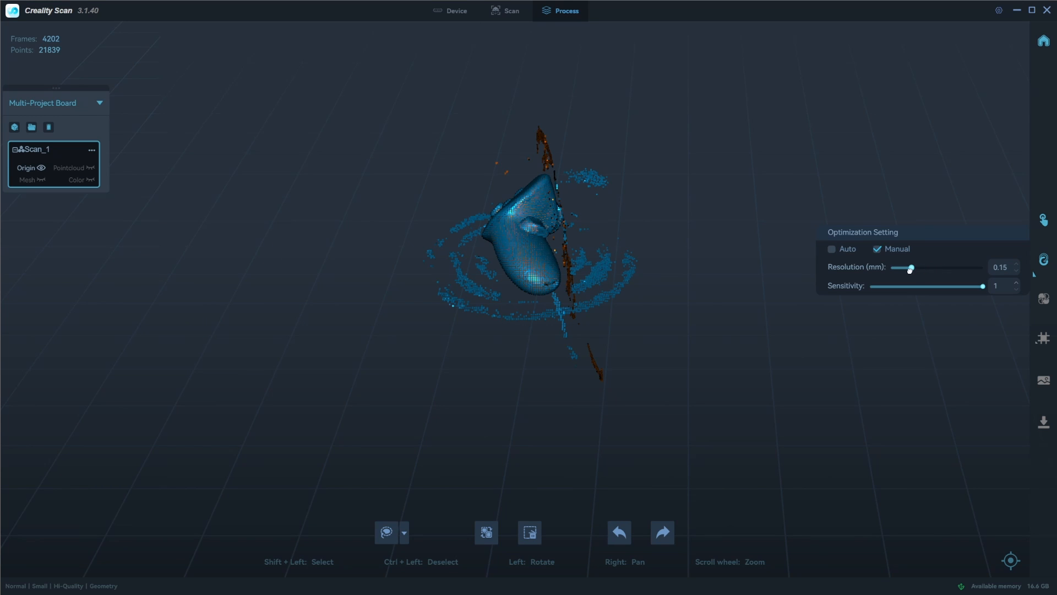
pyautogui.moveTo(883, 271)
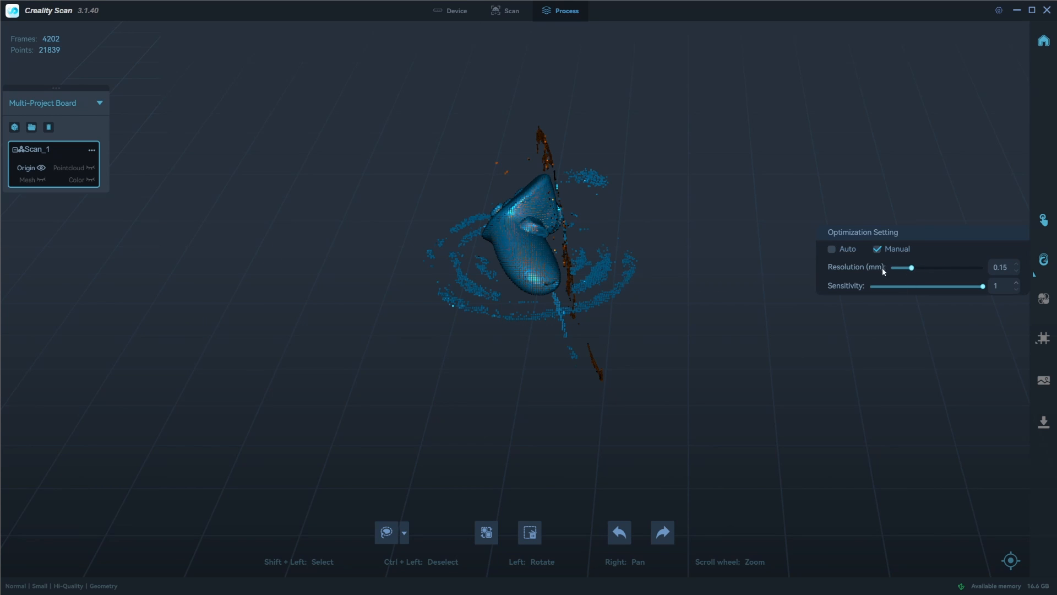
pyautogui.moveTo(914, 273)
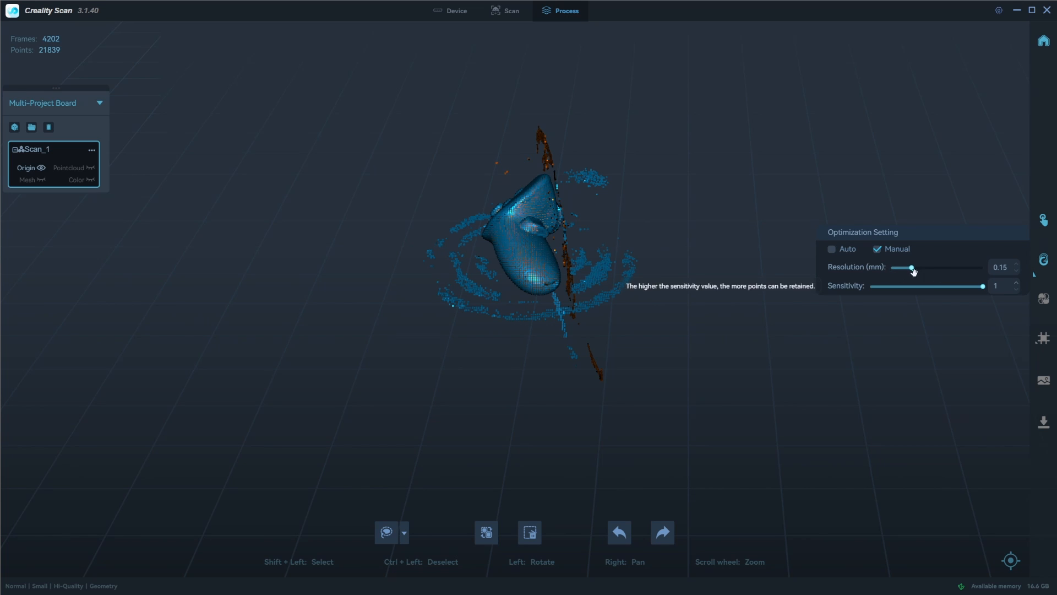
pyautogui.moveTo(922, 283)
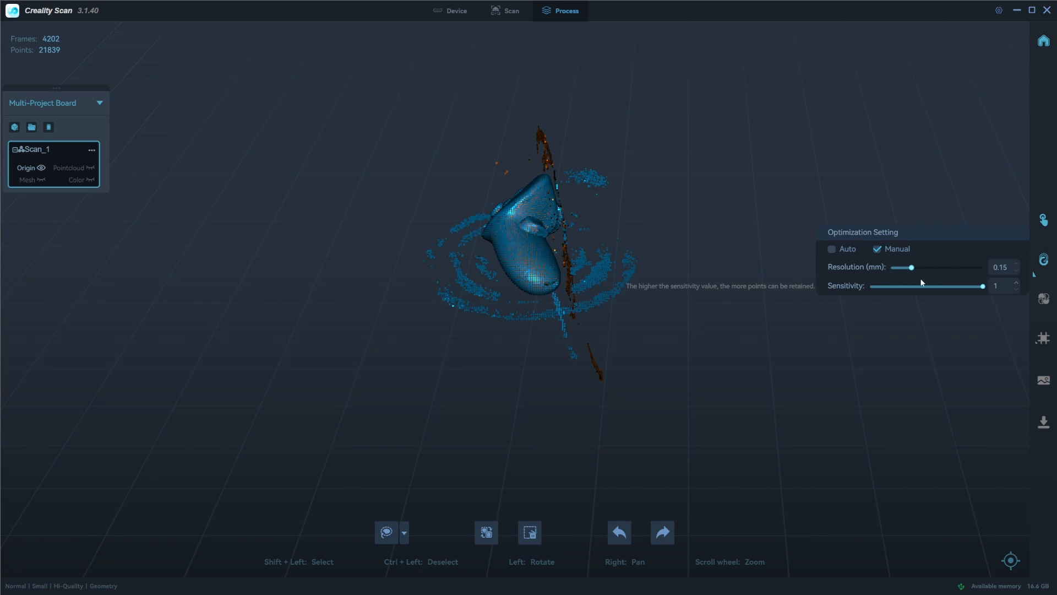
pyautogui.moveTo(912, 267)
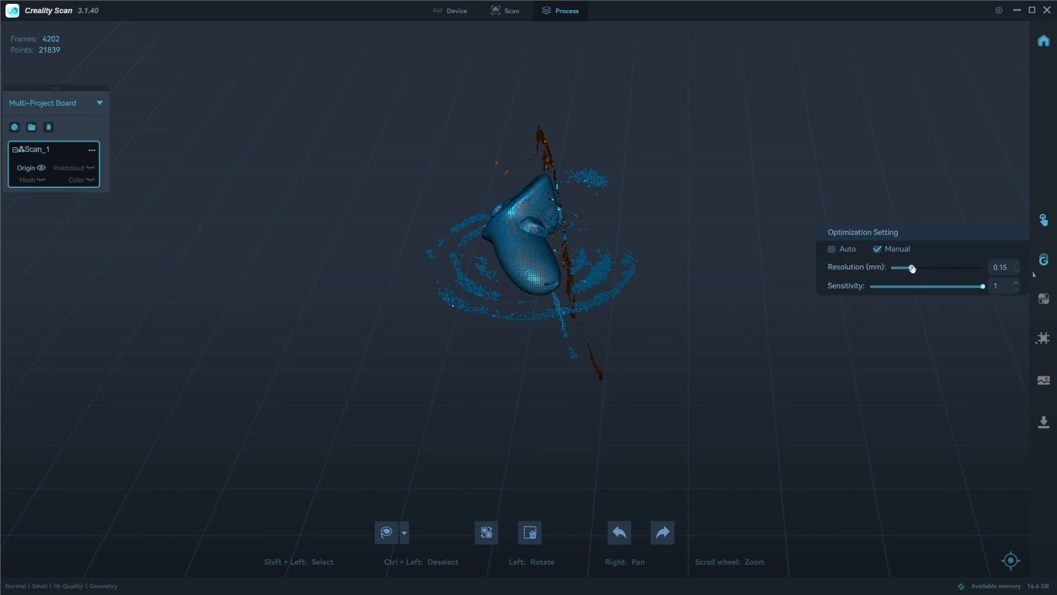
pyautogui.moveTo(919, 271)
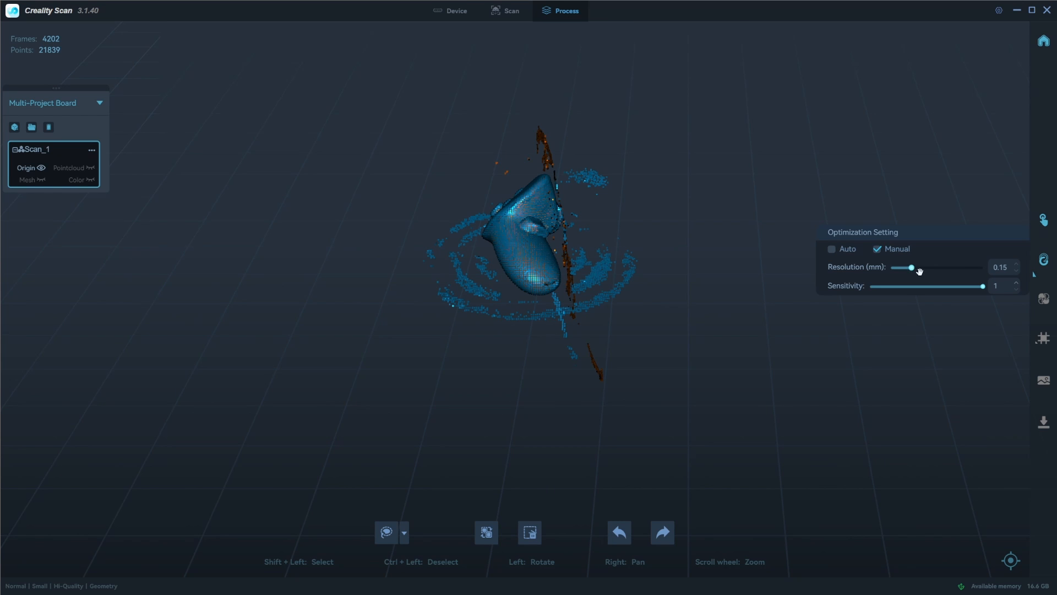
pyautogui.moveTo(913, 267)
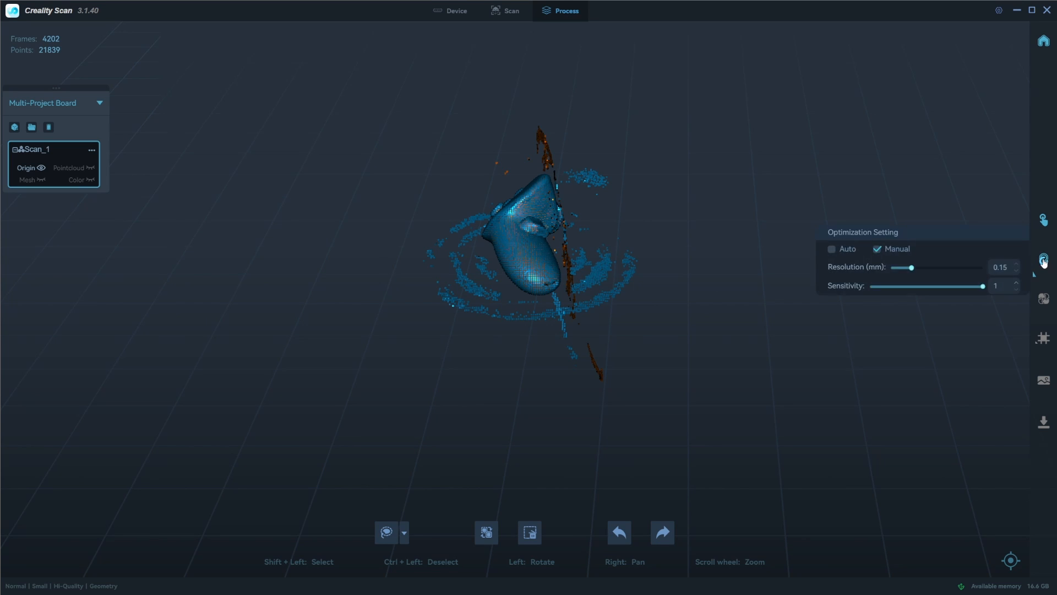
pyautogui.click(1043, 261)
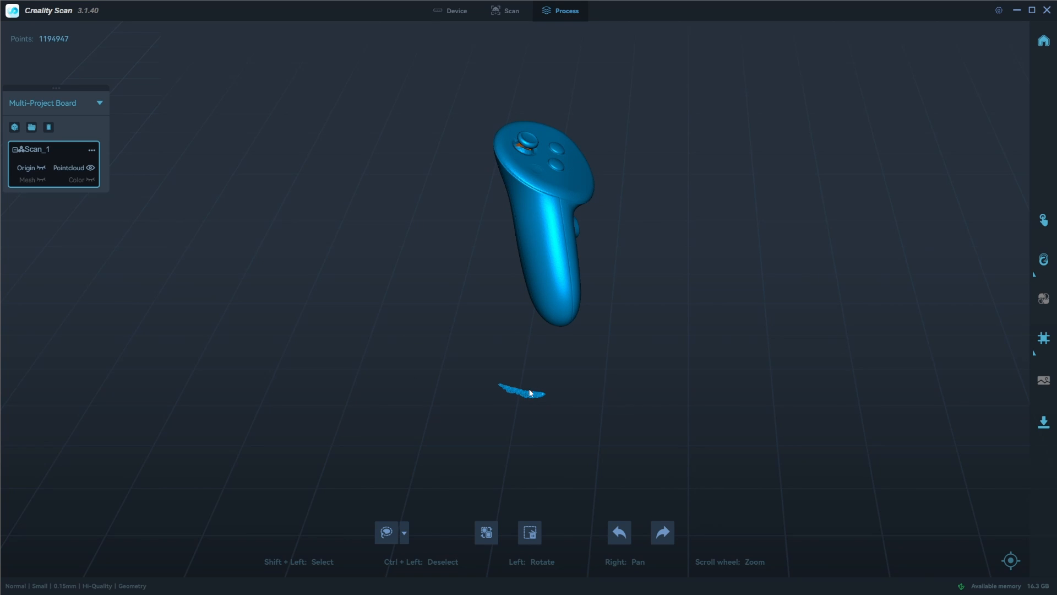
pyautogui.moveTo(539, 401)
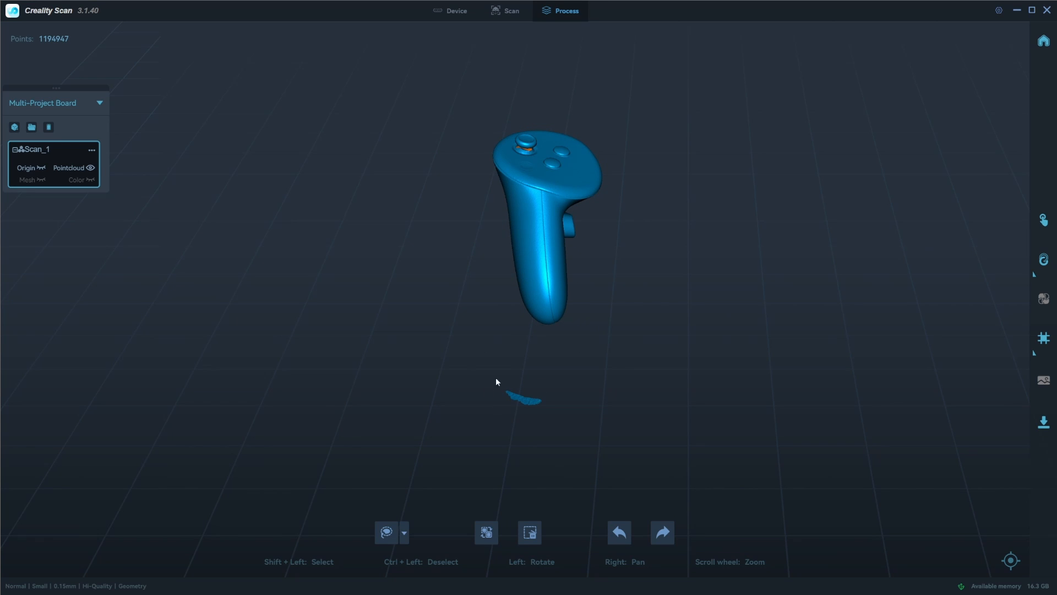
pyautogui.moveTo(537, 382)
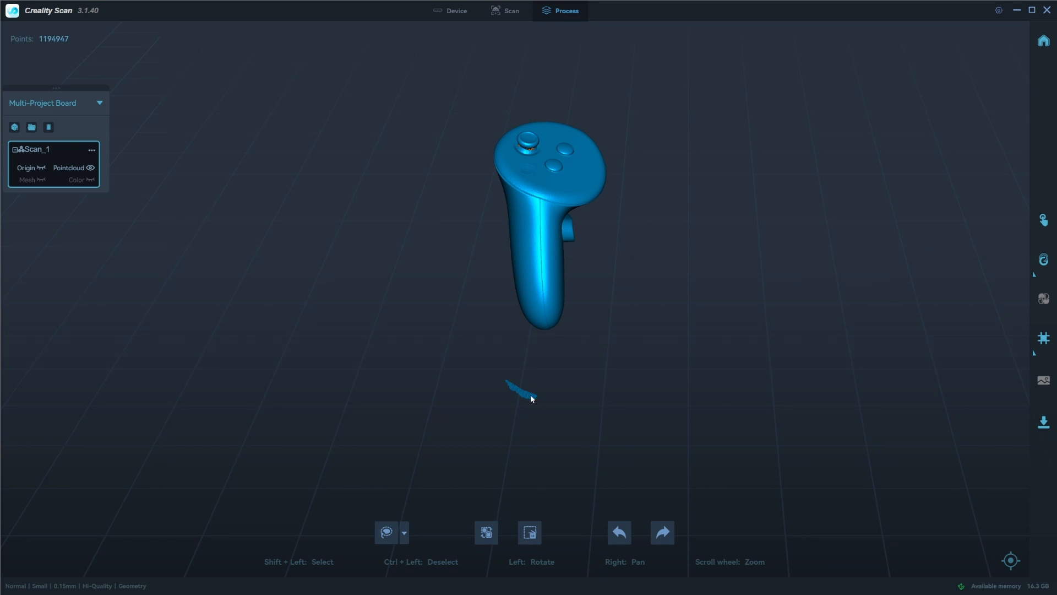
pyautogui.moveTo(546, 422)
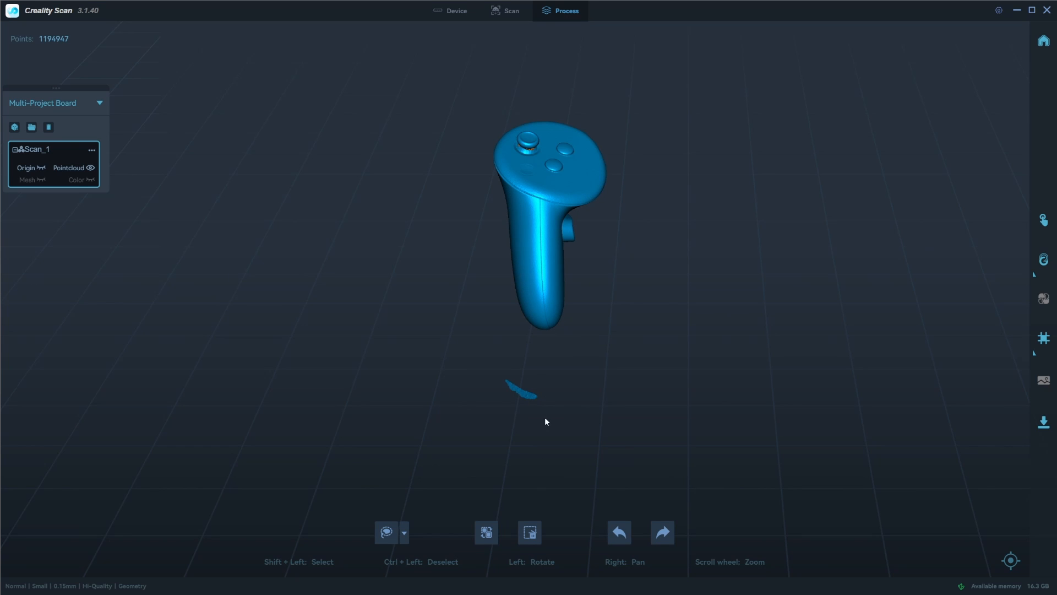
pyautogui.moveTo(508, 384)
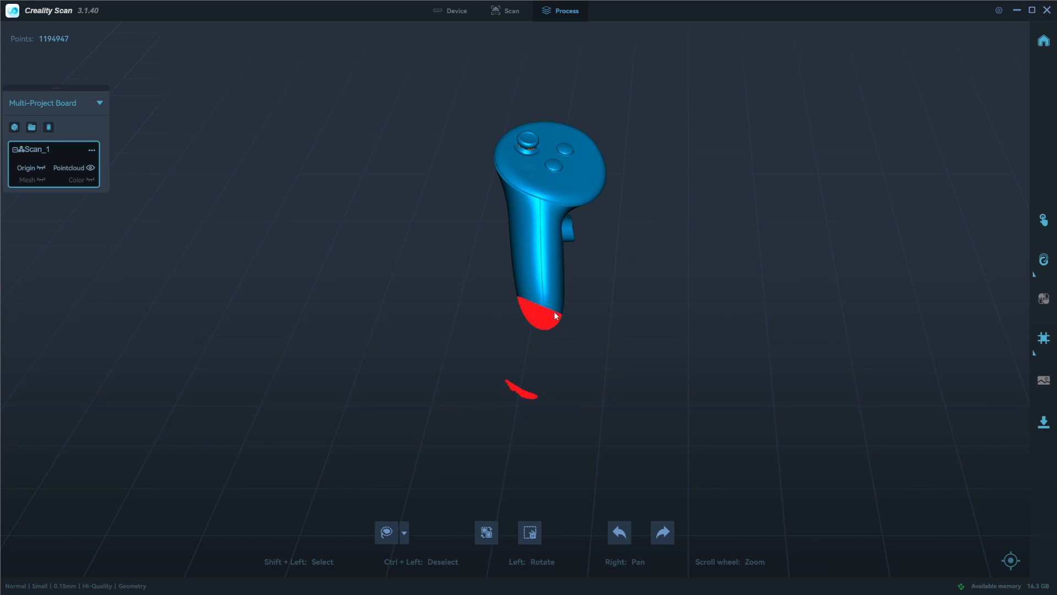
pyautogui.moveTo(493, 299)
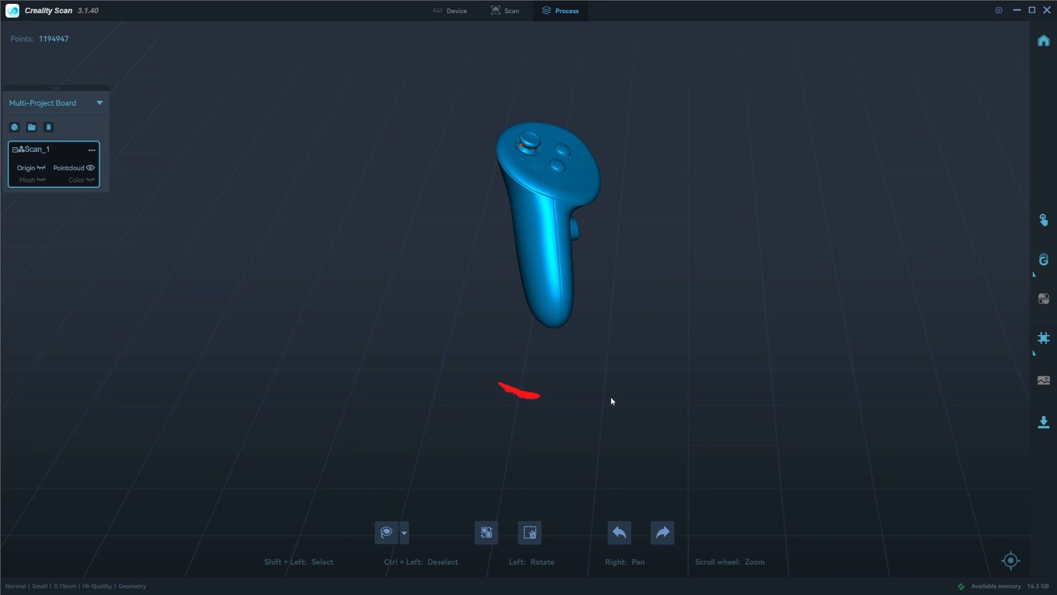
pyautogui.moveTo(530, 532)
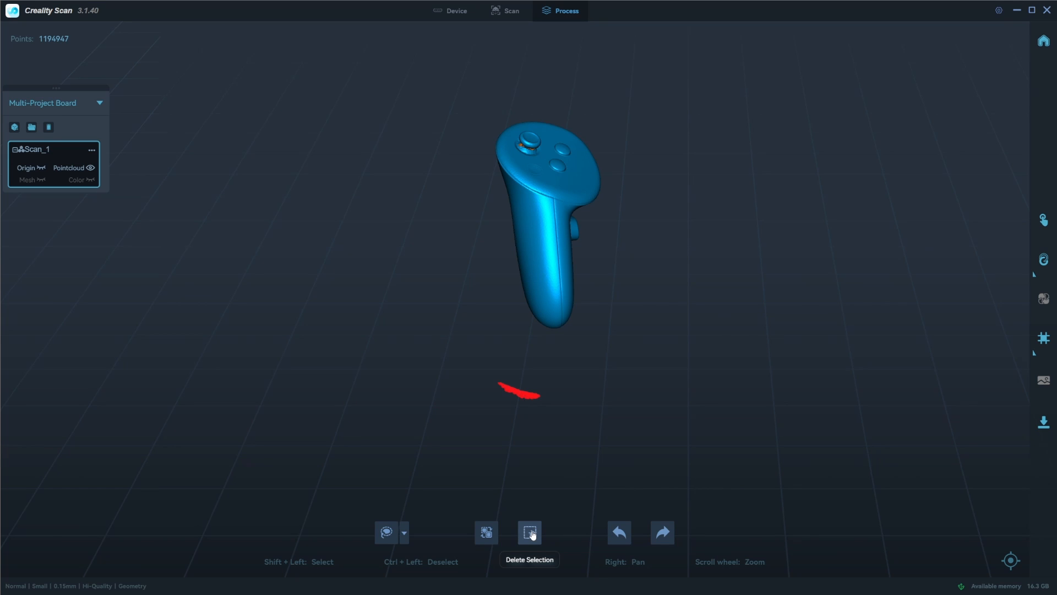
# - Delete the selected floating fragment, leaving 1,190,556 points
pyautogui.click(529, 532)
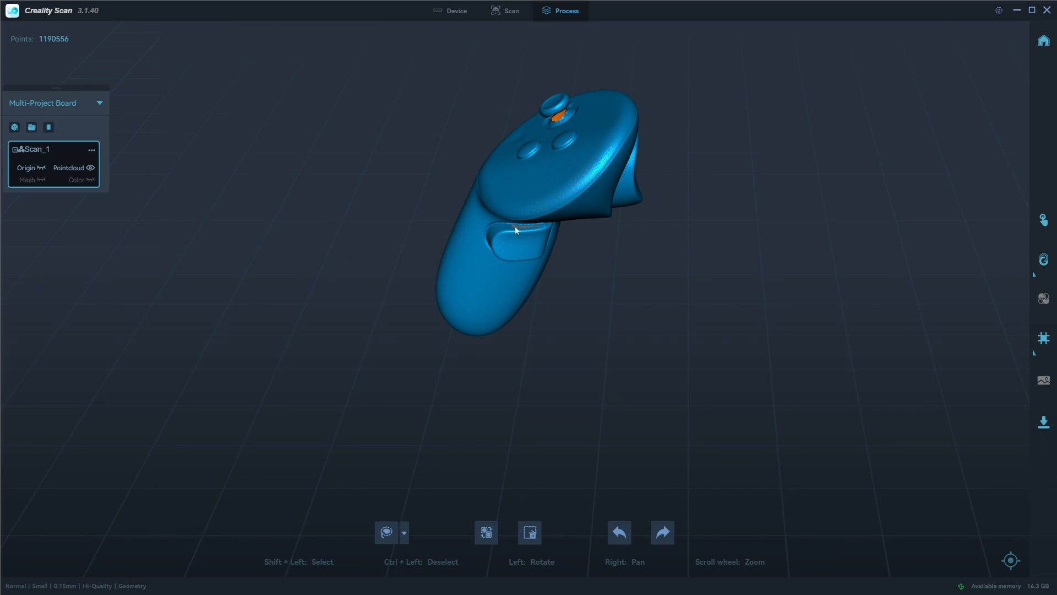
pyautogui.moveTo(551, 344)
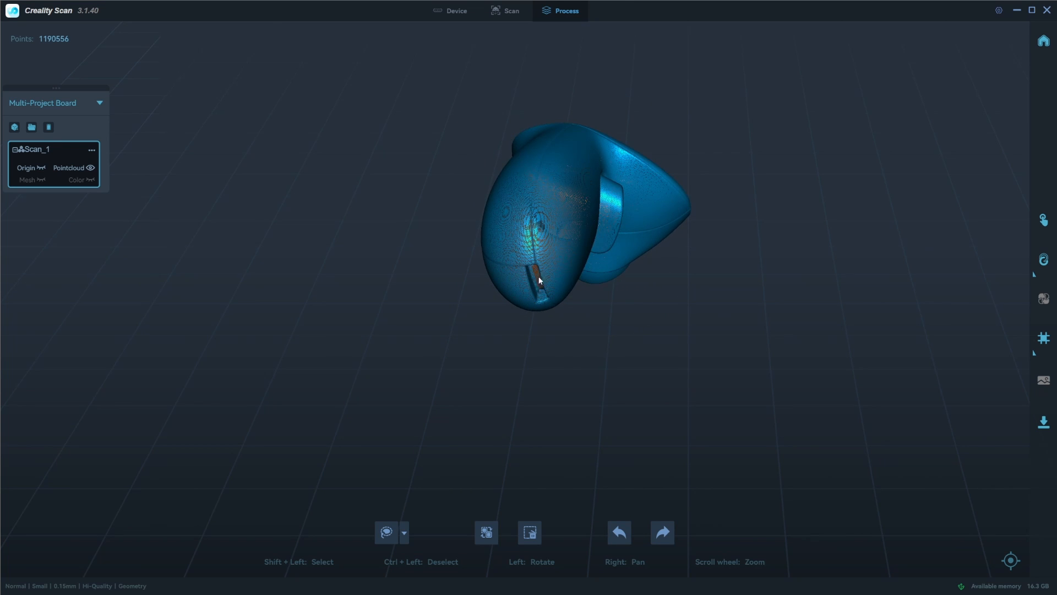
pyautogui.moveTo(553, 295)
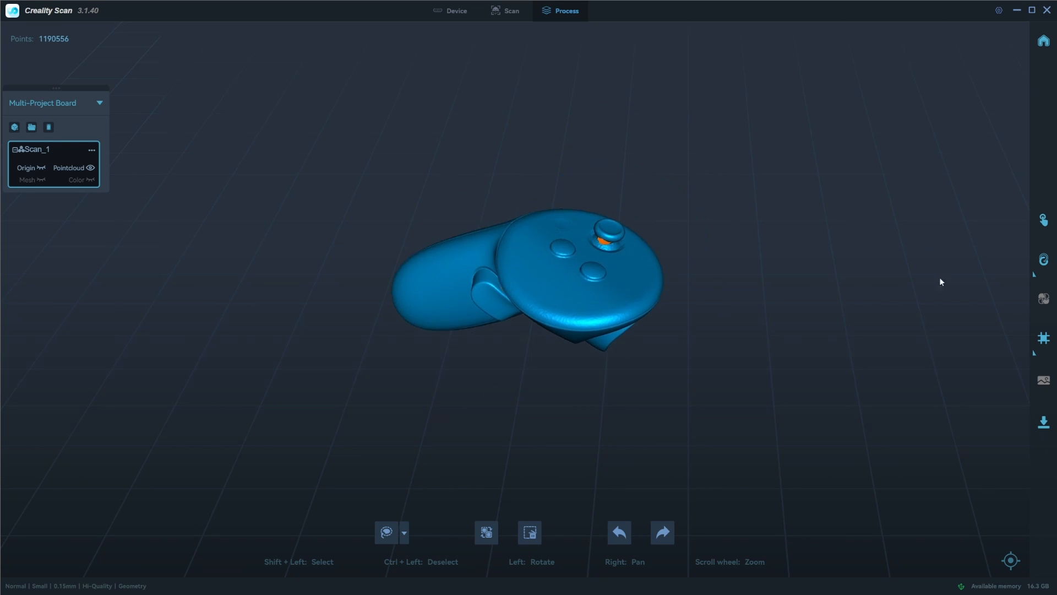
# - Set manual meshing to 4,020,000 faces, denoise 0, with hole filling and closure enabled
pyautogui.click(1042, 338)
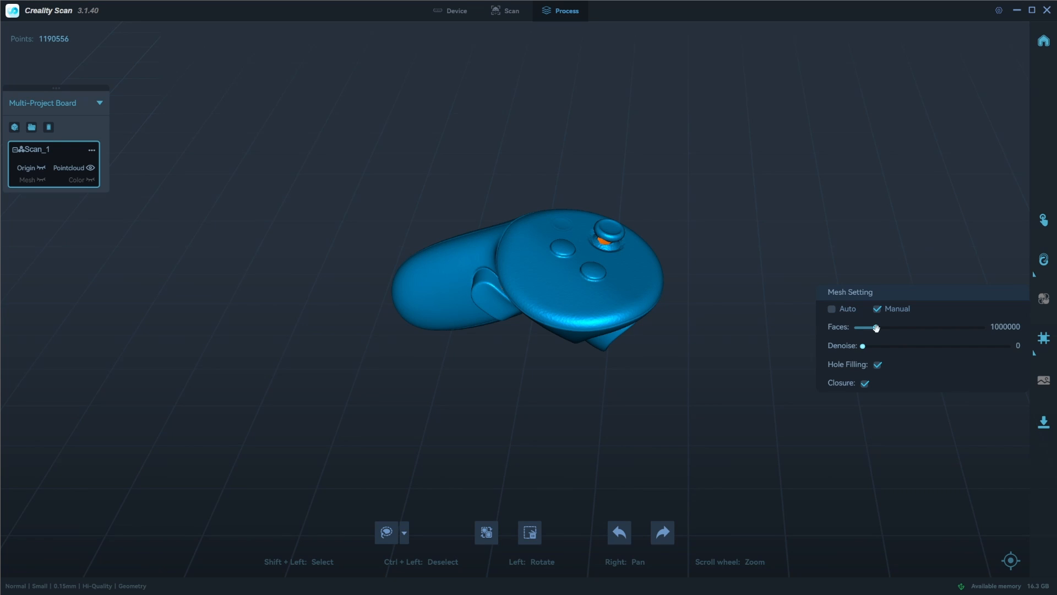
pyautogui.click(1043, 259)
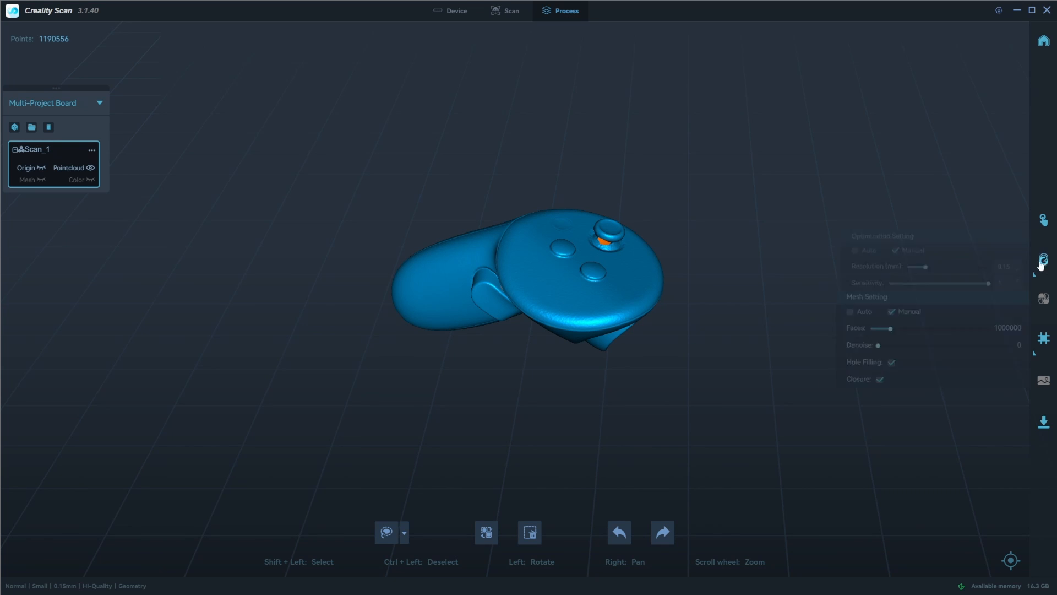
pyautogui.click(1043, 259)
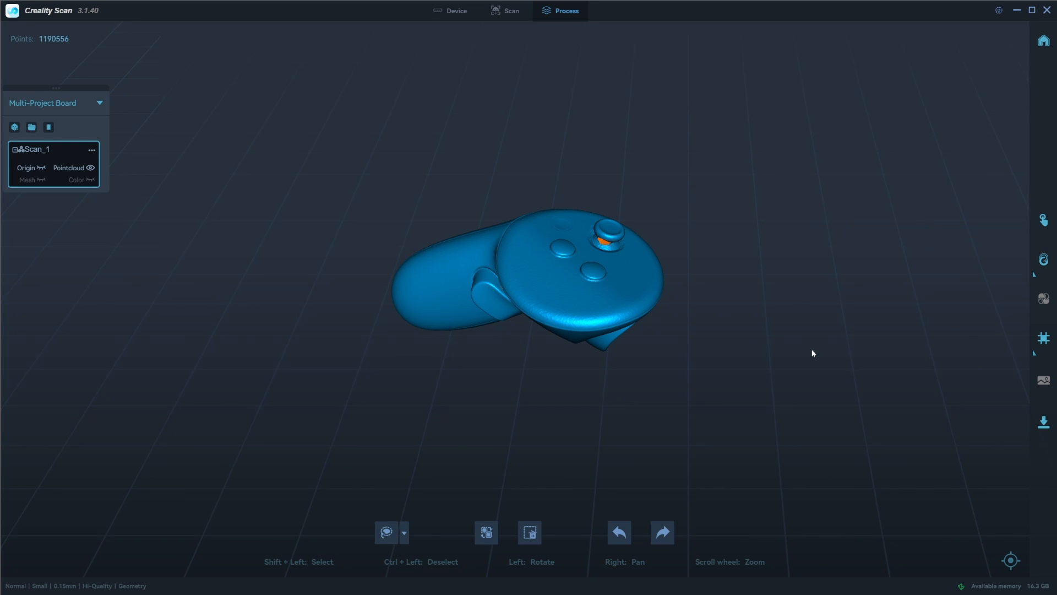
pyautogui.click(1043, 337)
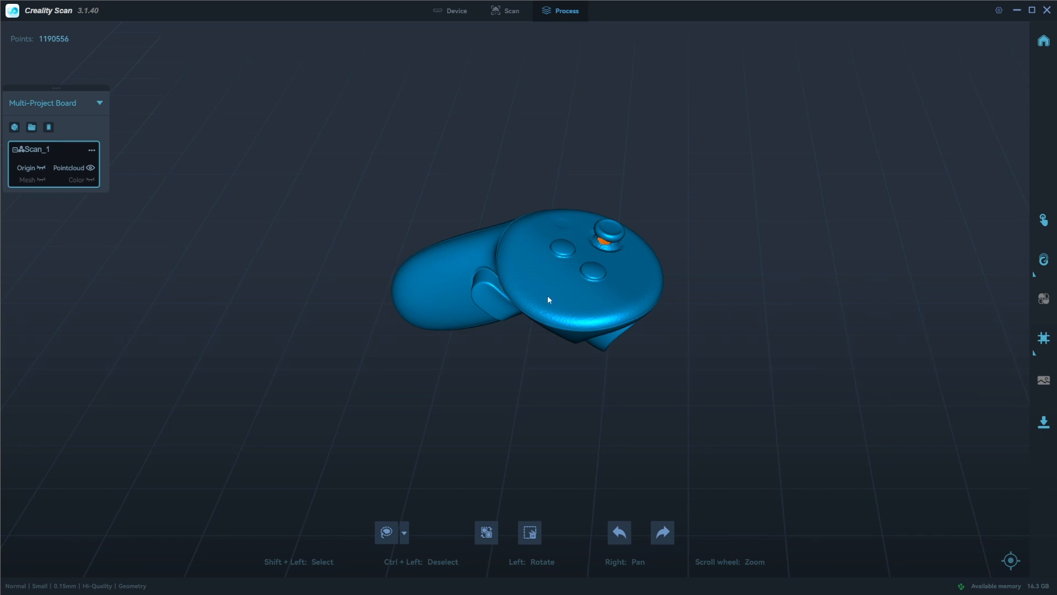
pyautogui.click(1043, 337)
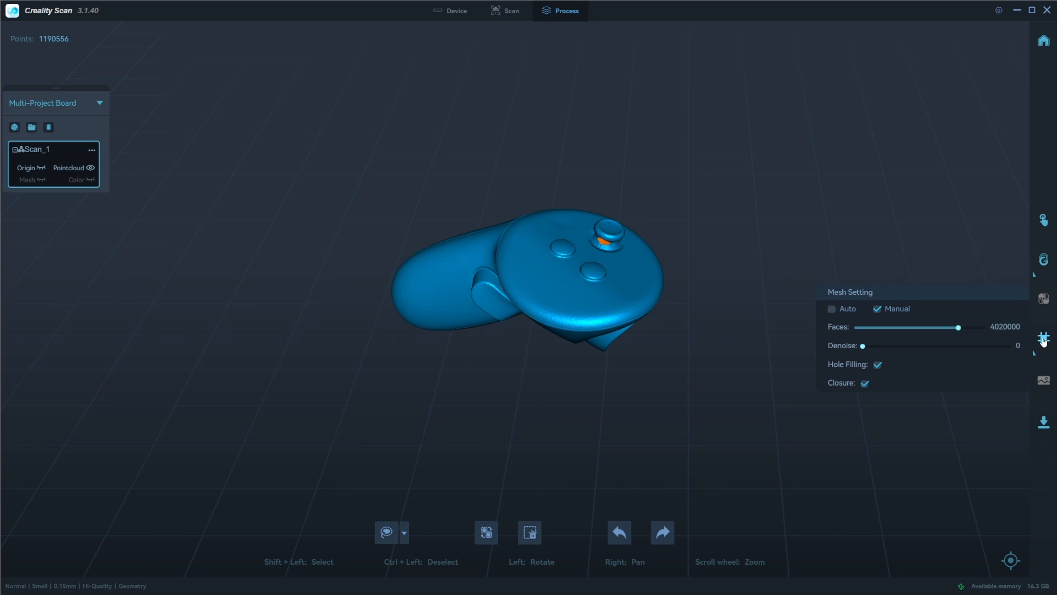
pyautogui.moveTo(877, 375)
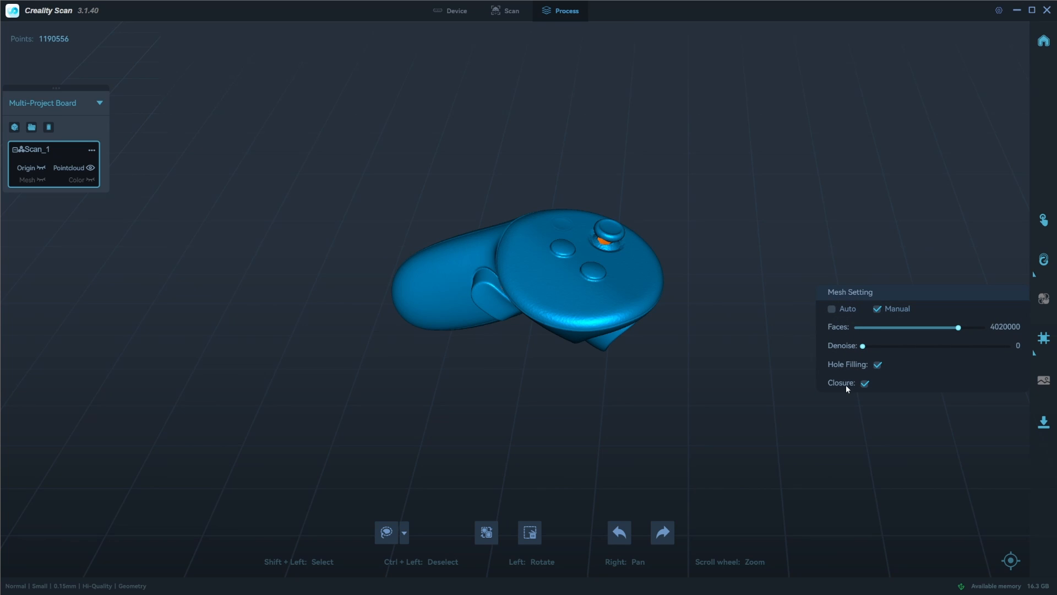
pyautogui.moveTo(996, 351)
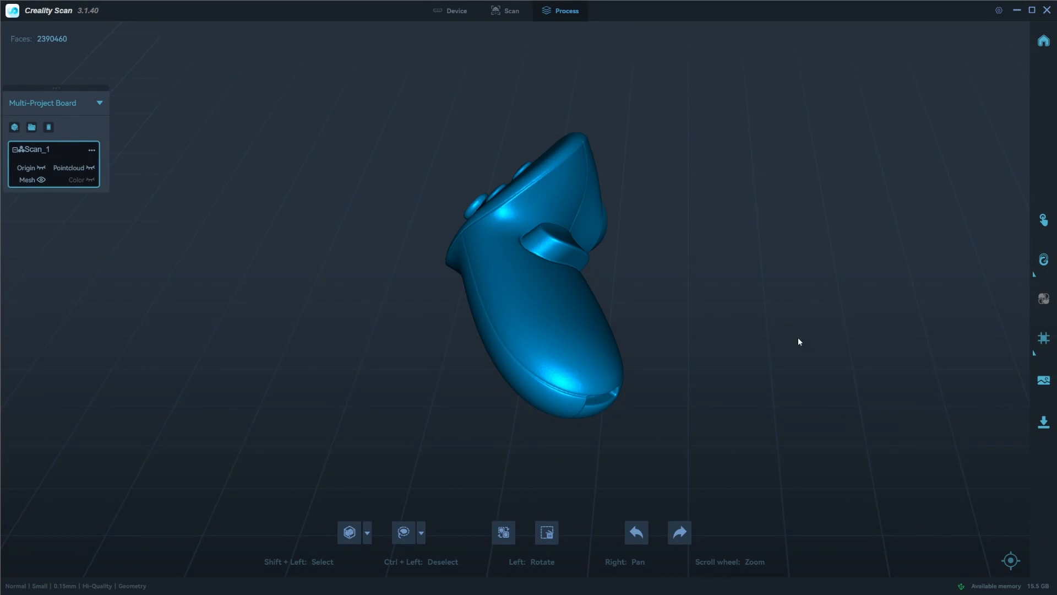
pyautogui.moveTo(700, 319)
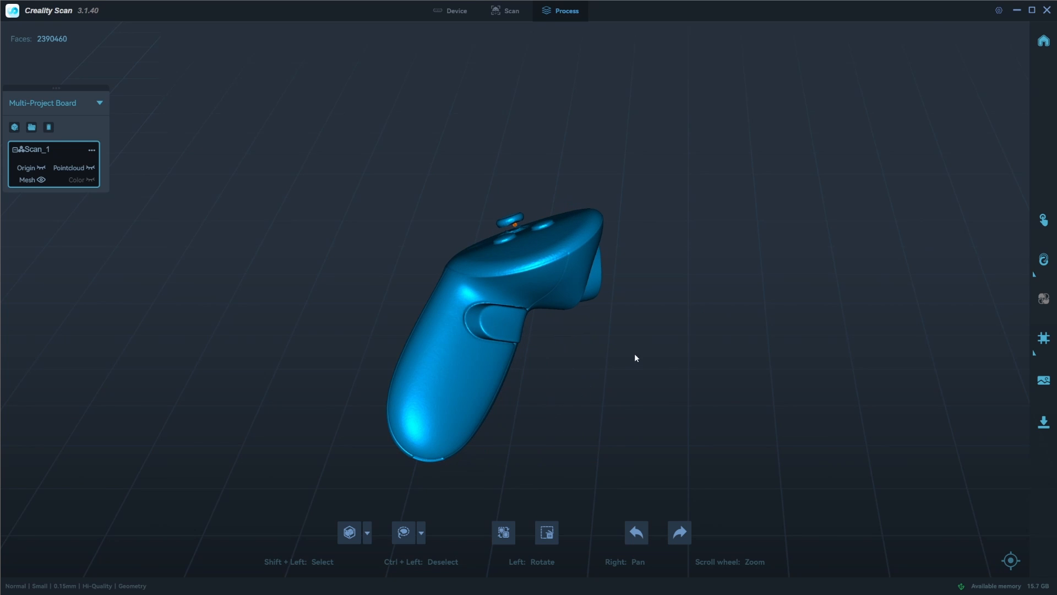
pyautogui.moveTo(510, 234)
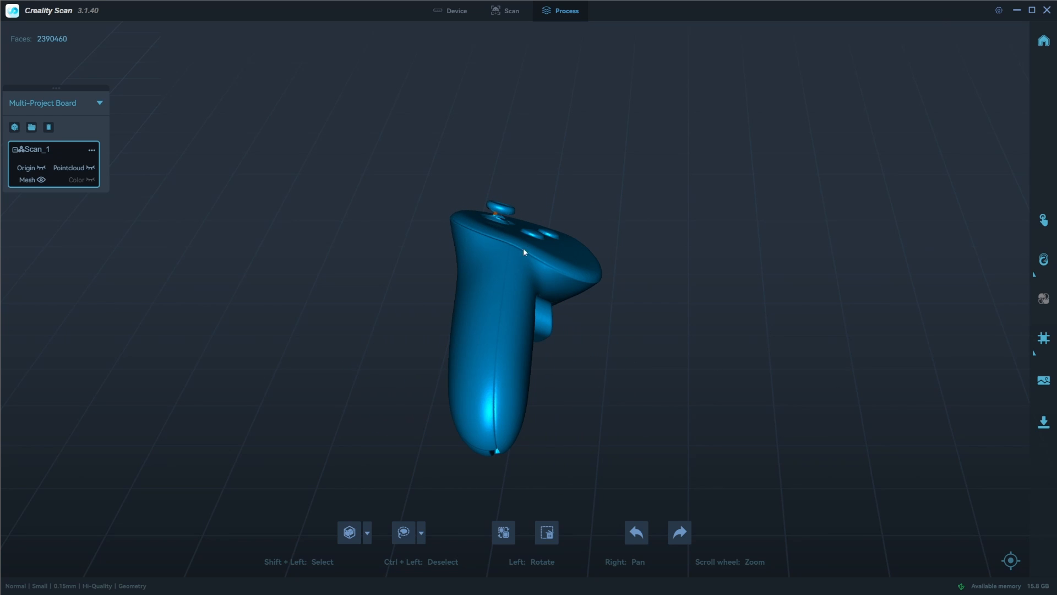
pyautogui.moveTo(698, 307)
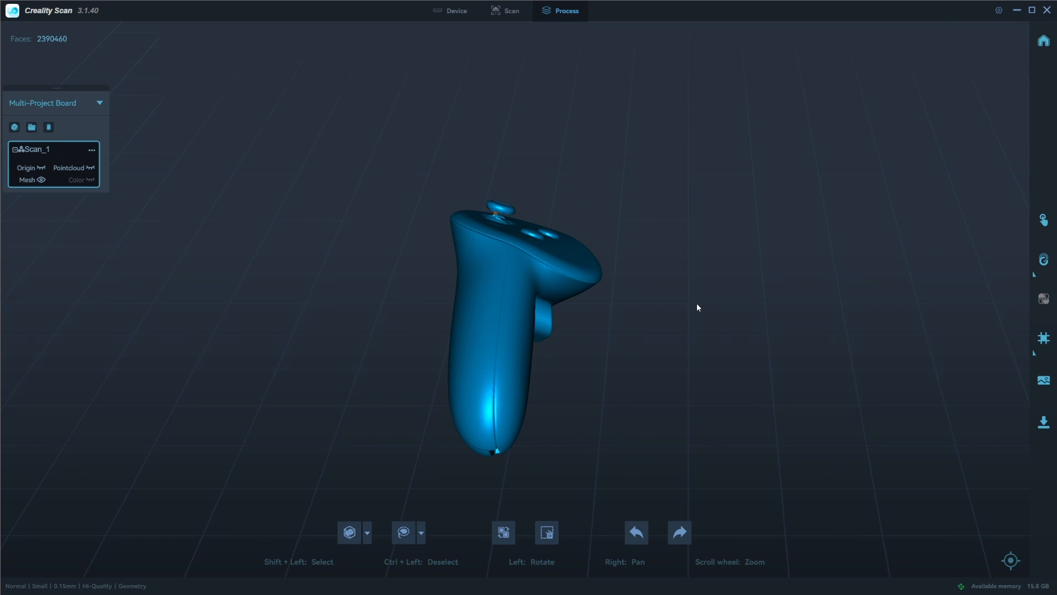
pyautogui.moveTo(506, 249)
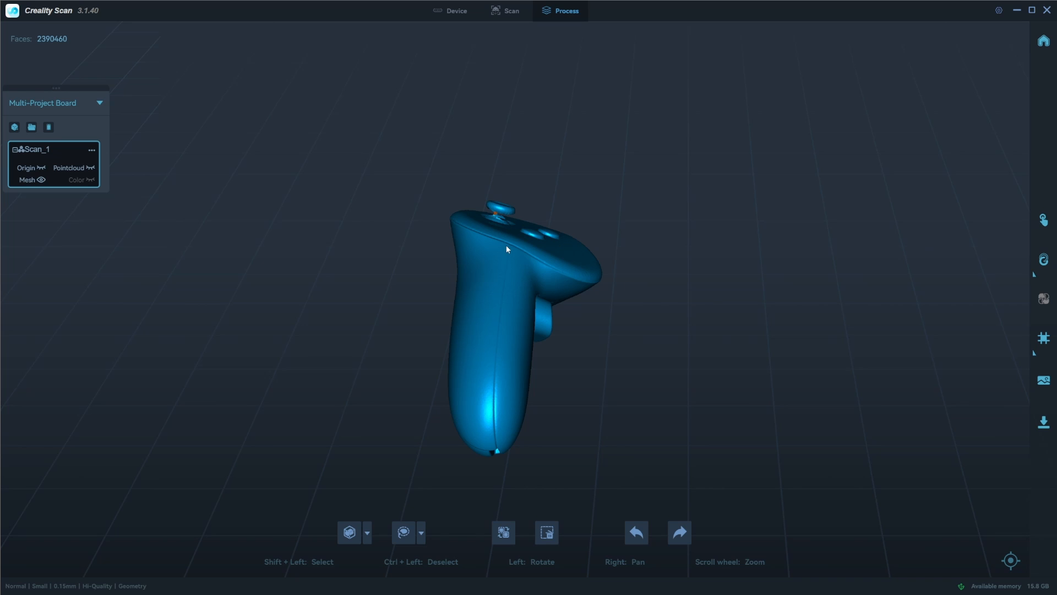